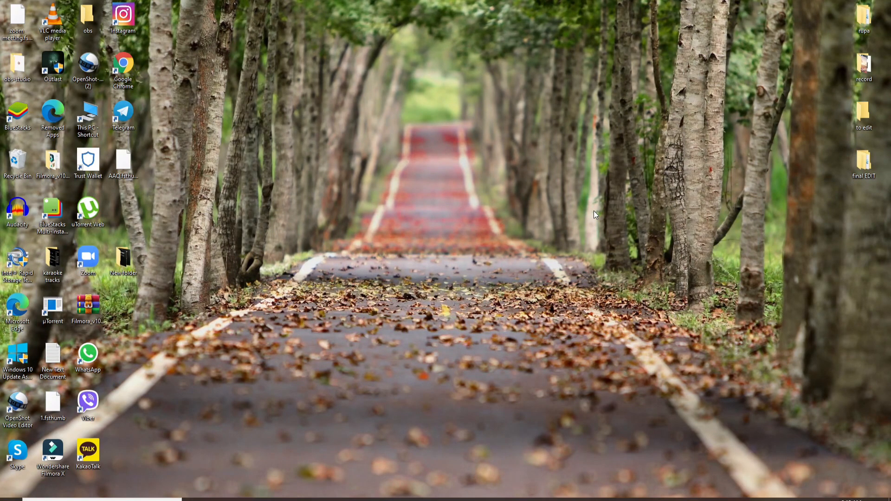
pyautogui.moveTo(555, 142)
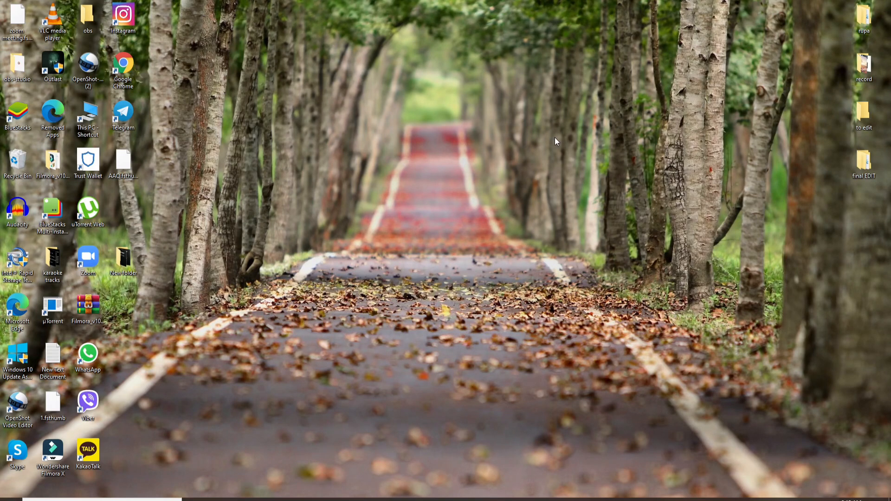
pyautogui.moveTo(246, 448)
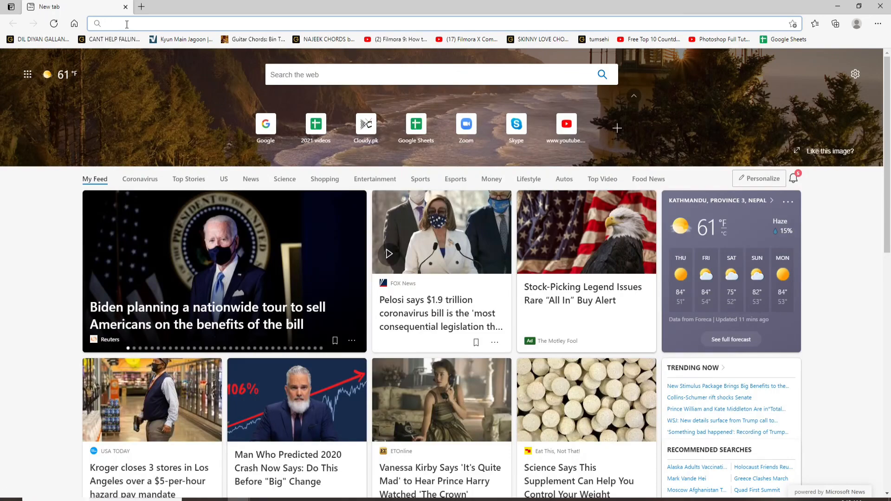
pyautogui.write('www.lloydsbank.com')
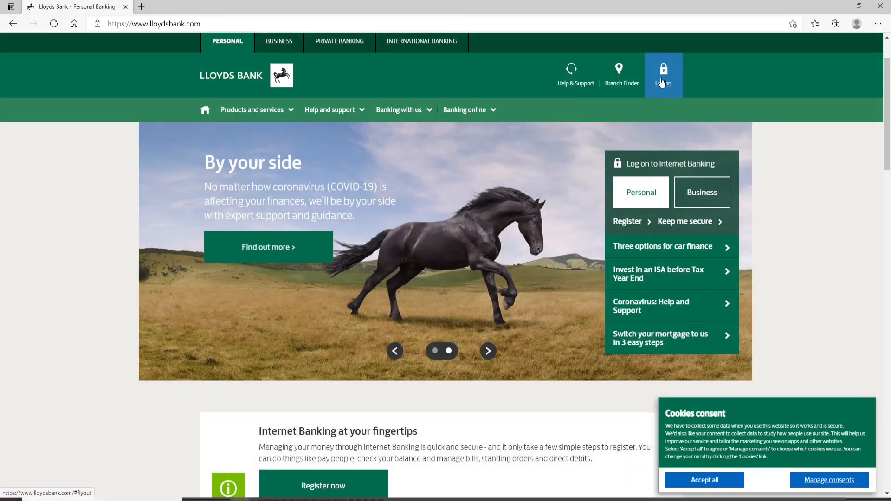
# Choose Log on, then Personal Internet Banking
pyautogui.click(663, 74)
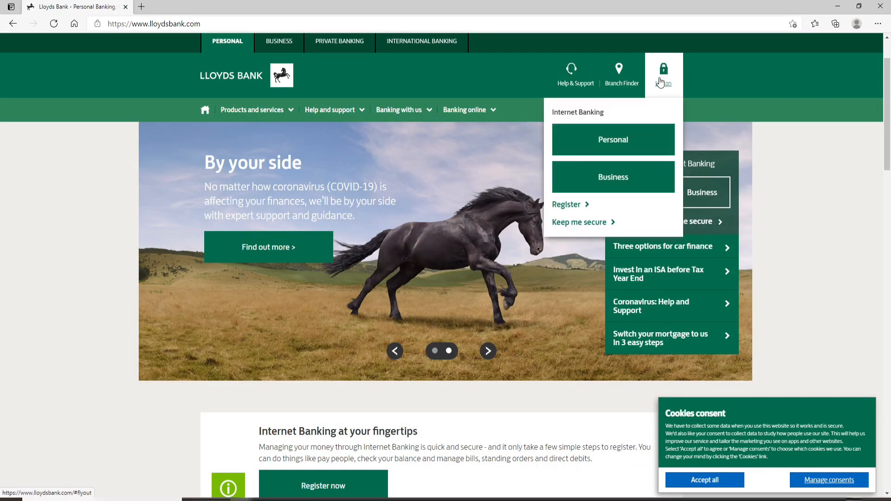
pyautogui.moveTo(613, 177)
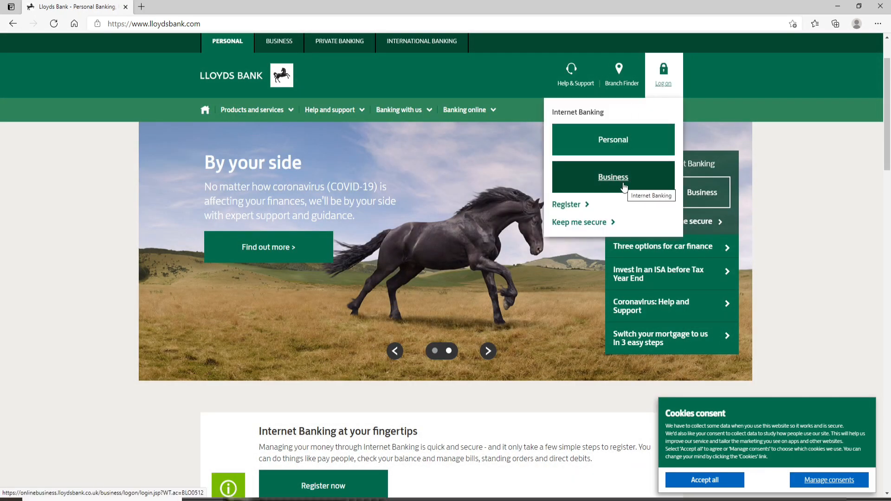
pyautogui.moveTo(613, 140)
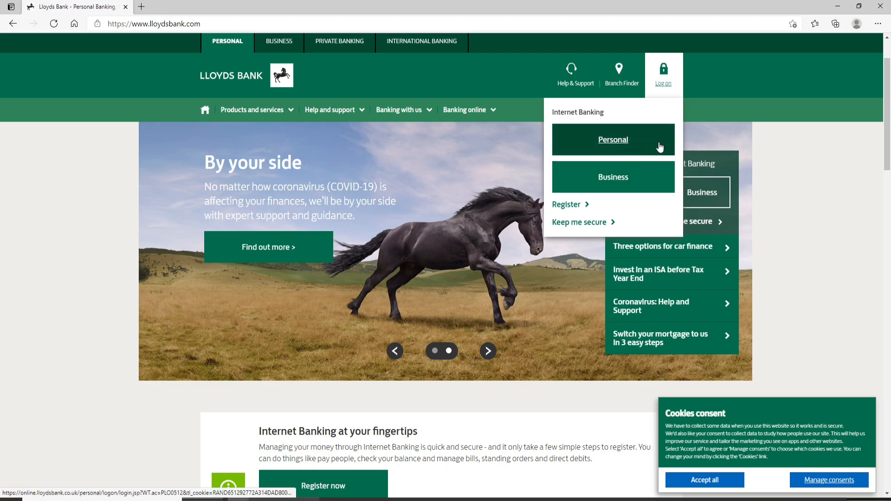
pyautogui.moveTo(613, 181)
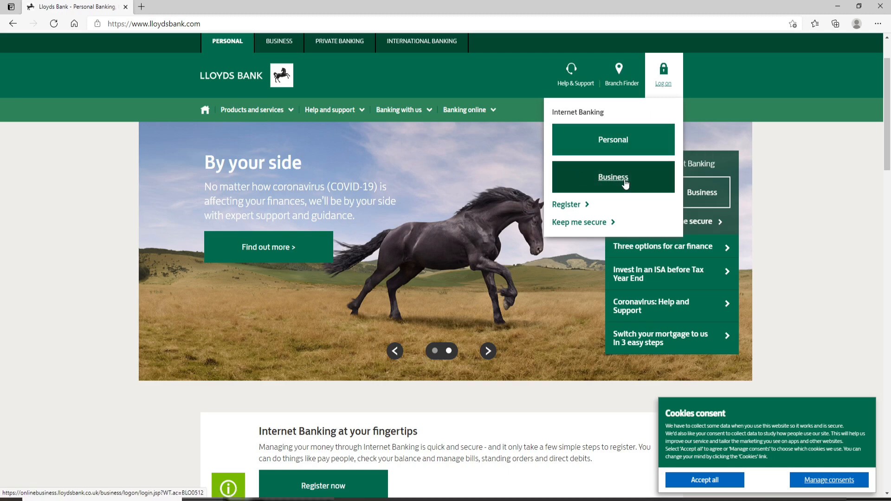
pyautogui.moveTo(612, 176)
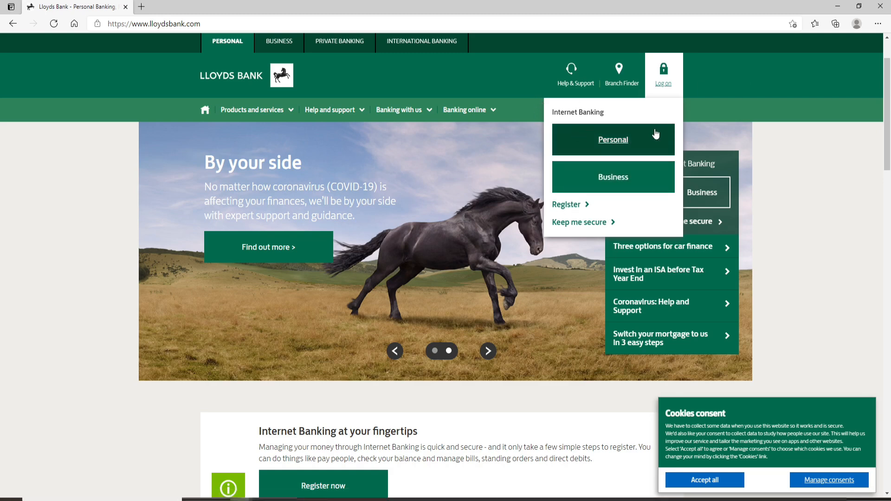
pyautogui.click(612, 139)
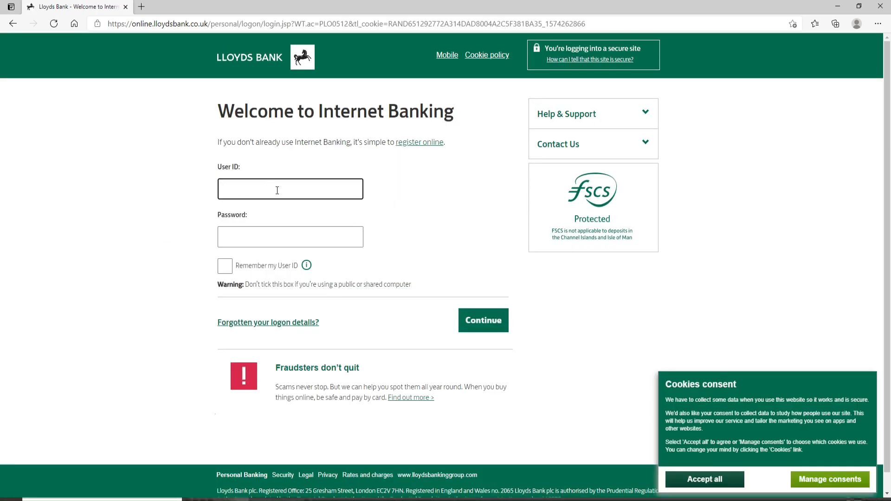
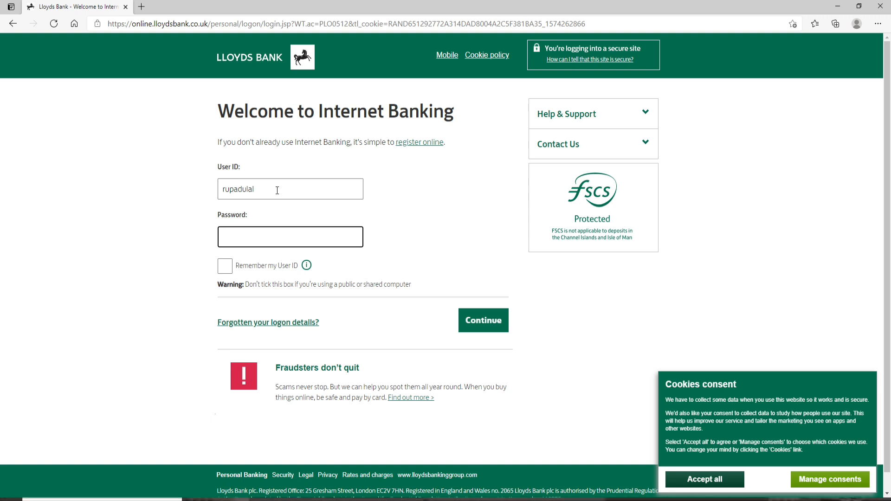
pyautogui.click(290, 236)
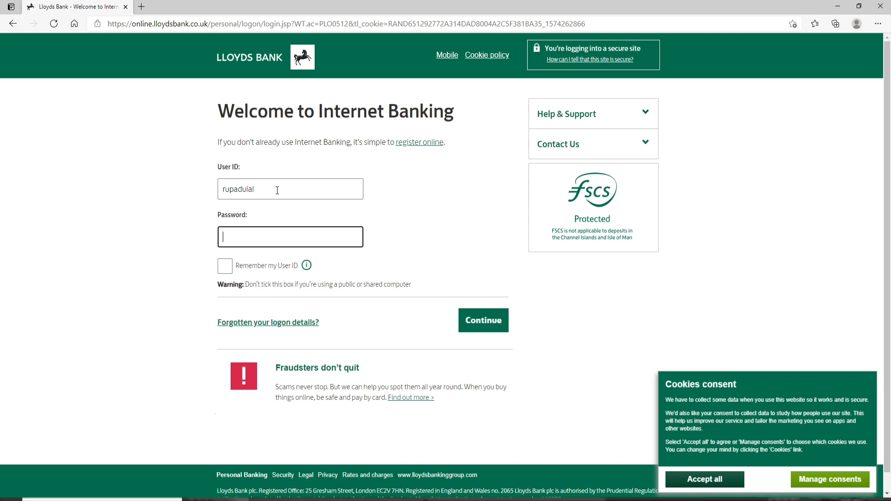
pyautogui.write('password')
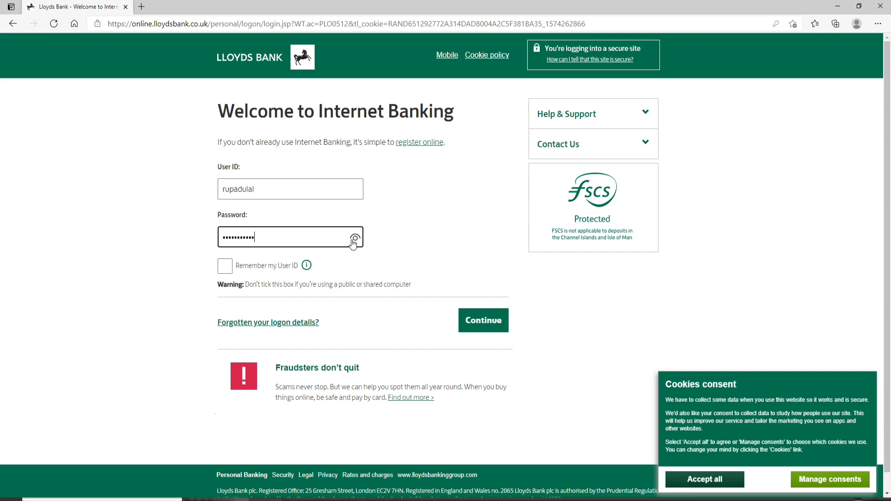
pyautogui.click(355, 237)
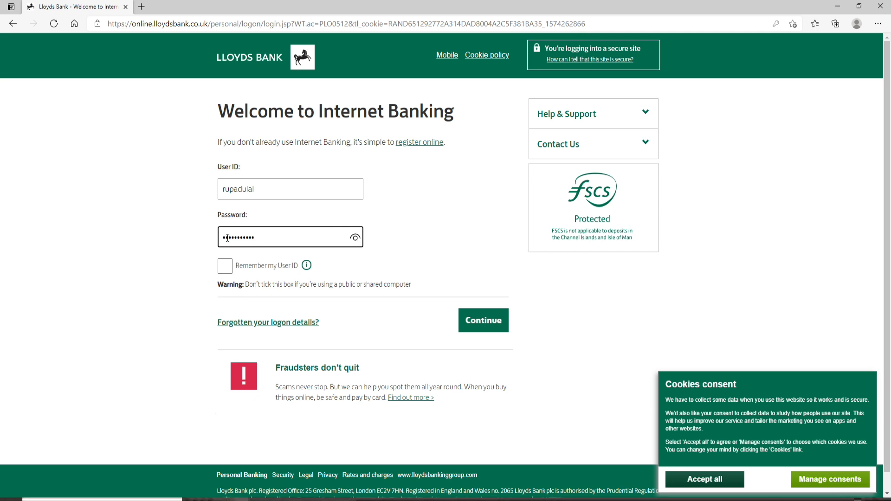
pyautogui.click(224, 265)
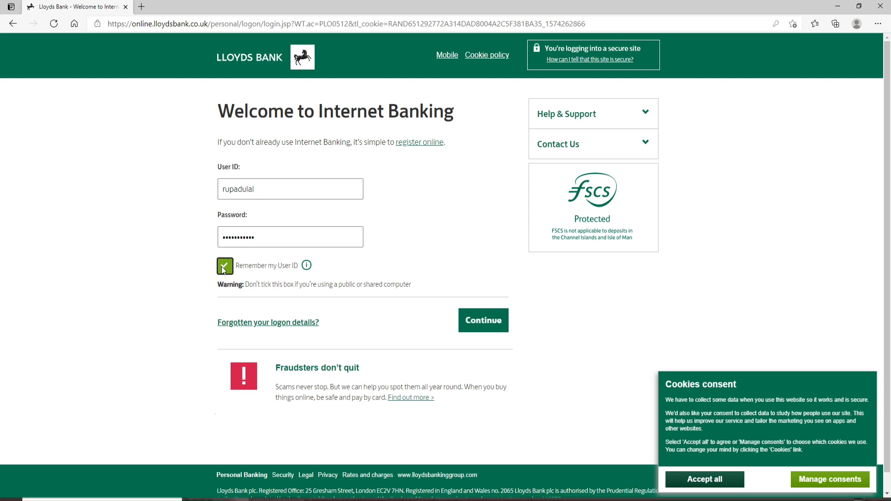
# Untick Remember my User ID
pyautogui.click(224, 265)
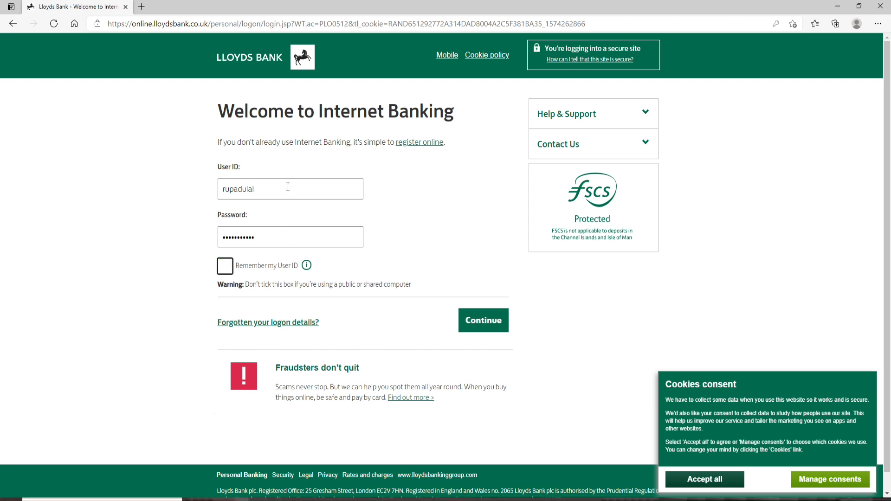
pyautogui.moveTo(268, 322)
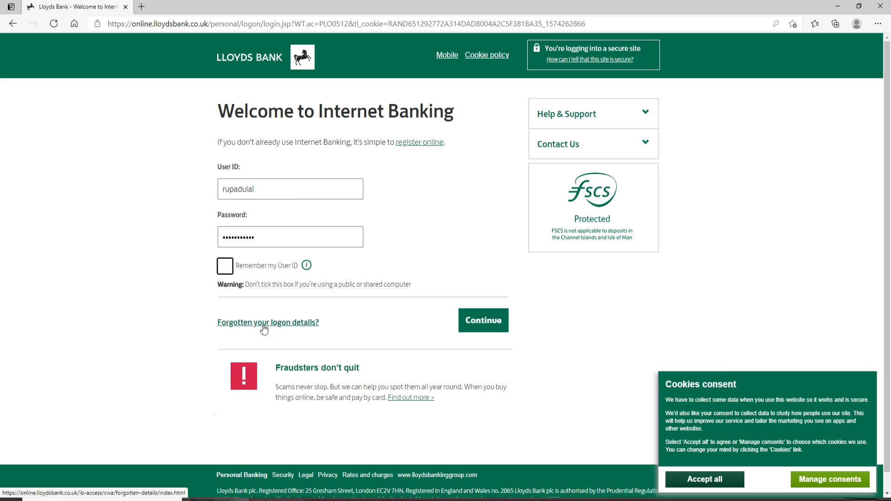
pyautogui.moveTo(283, 328)
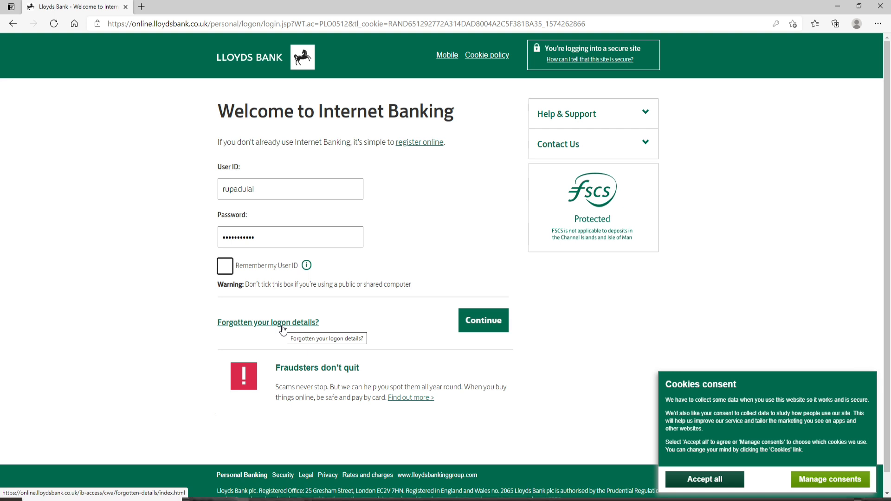
pyautogui.moveTo(501, 295)
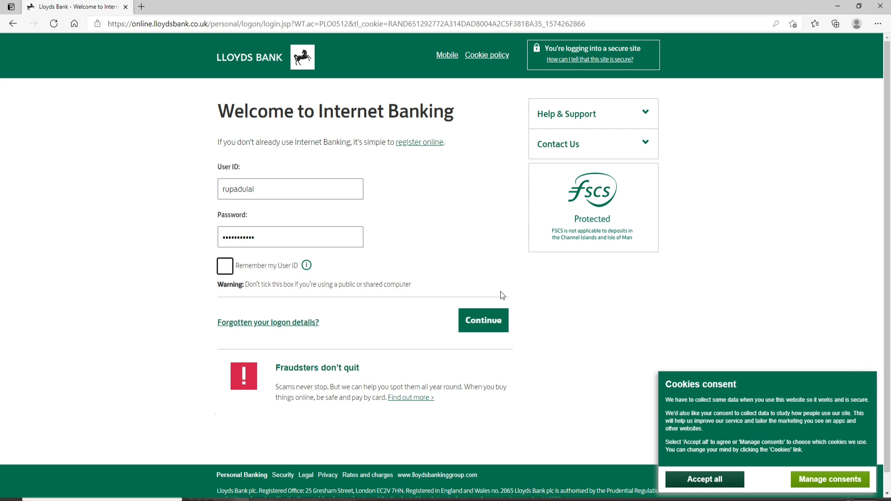